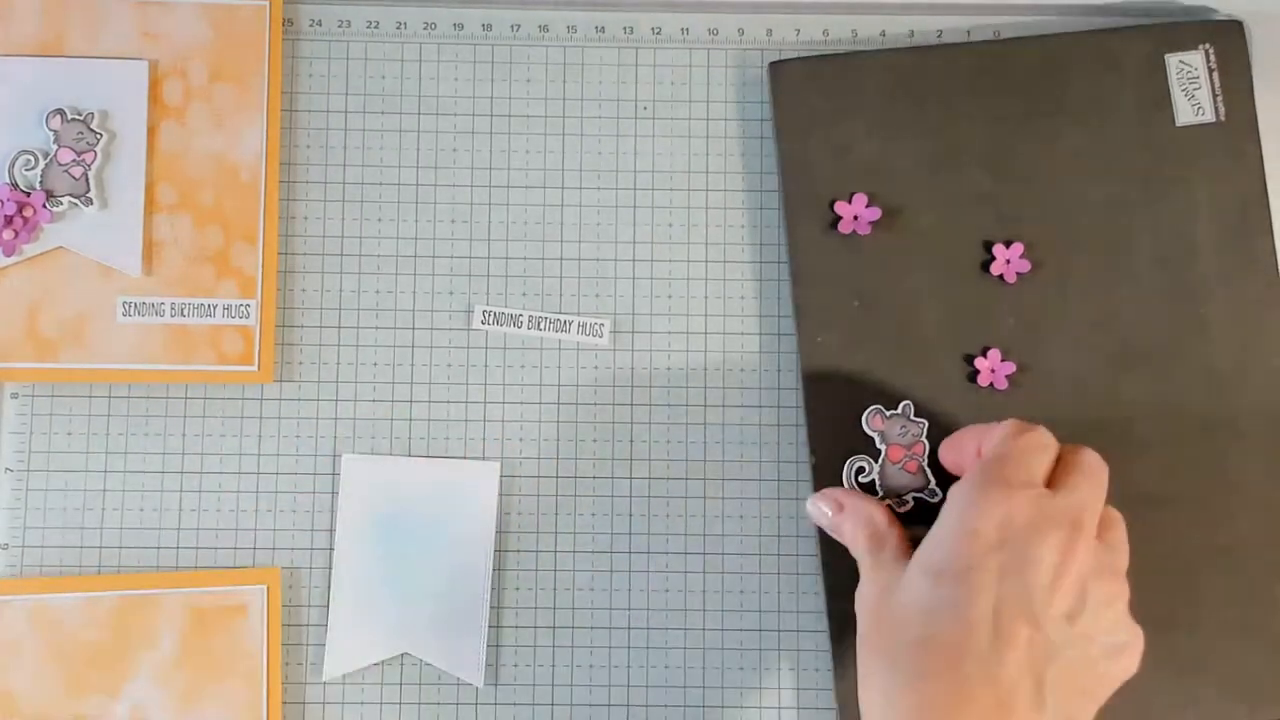
left_click_drag(885, 470, 585, 585)
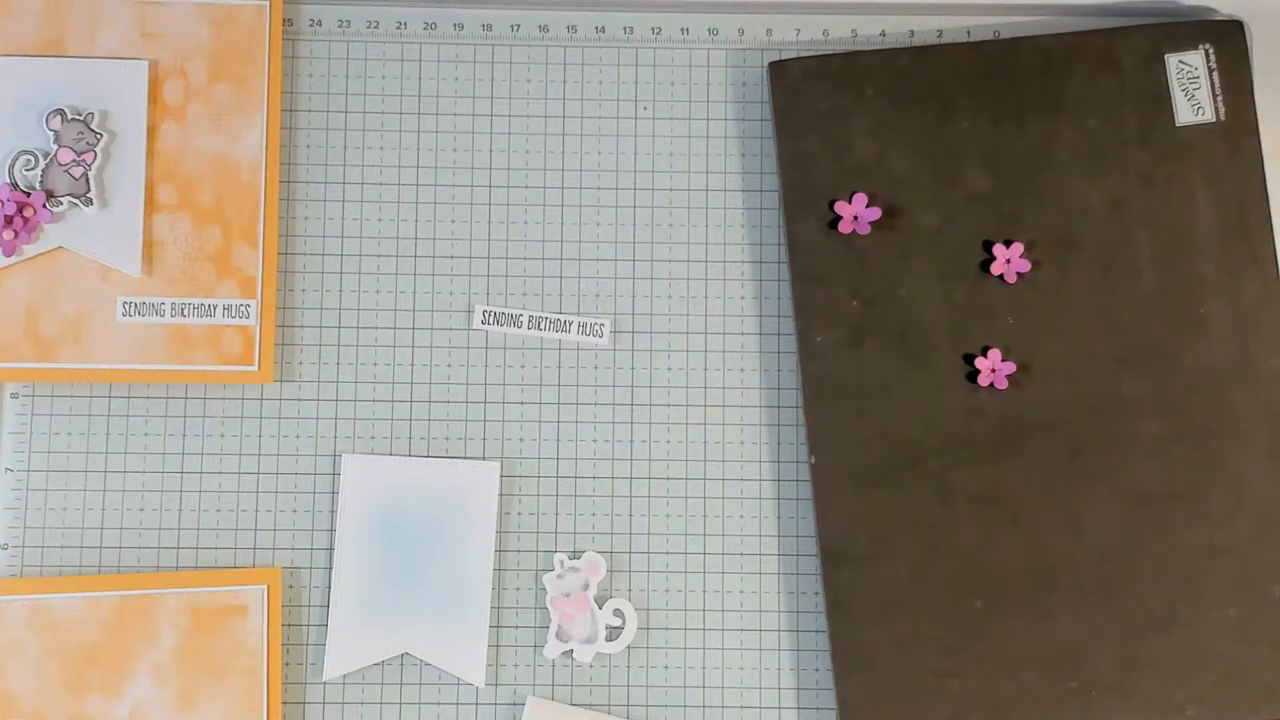